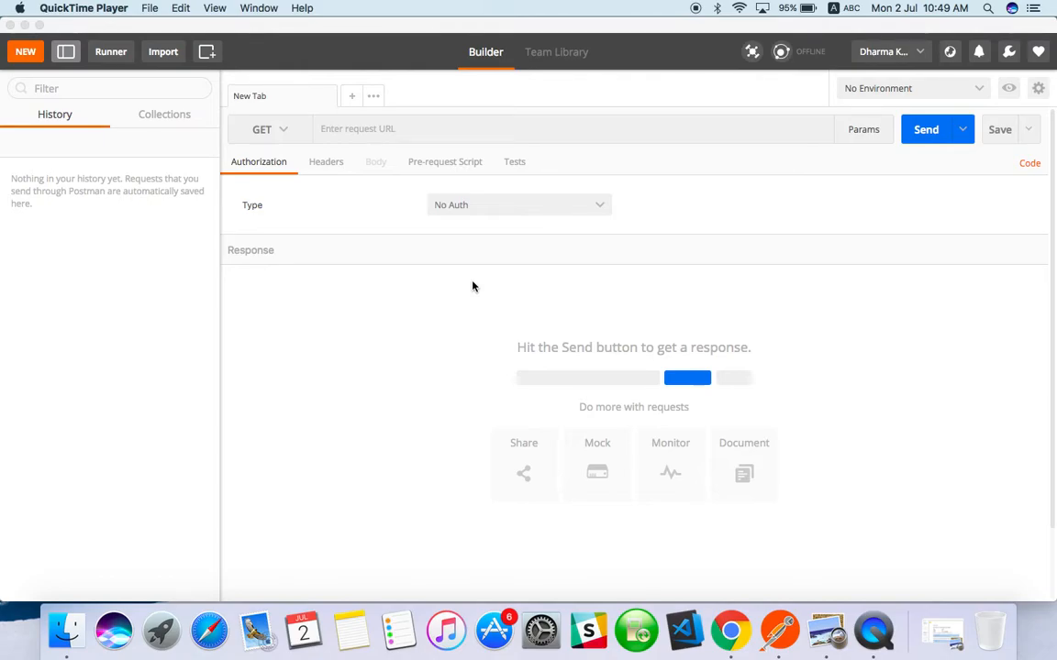
Bring task_api_docs.pdf to the front at its Registration section
click(841, 631)
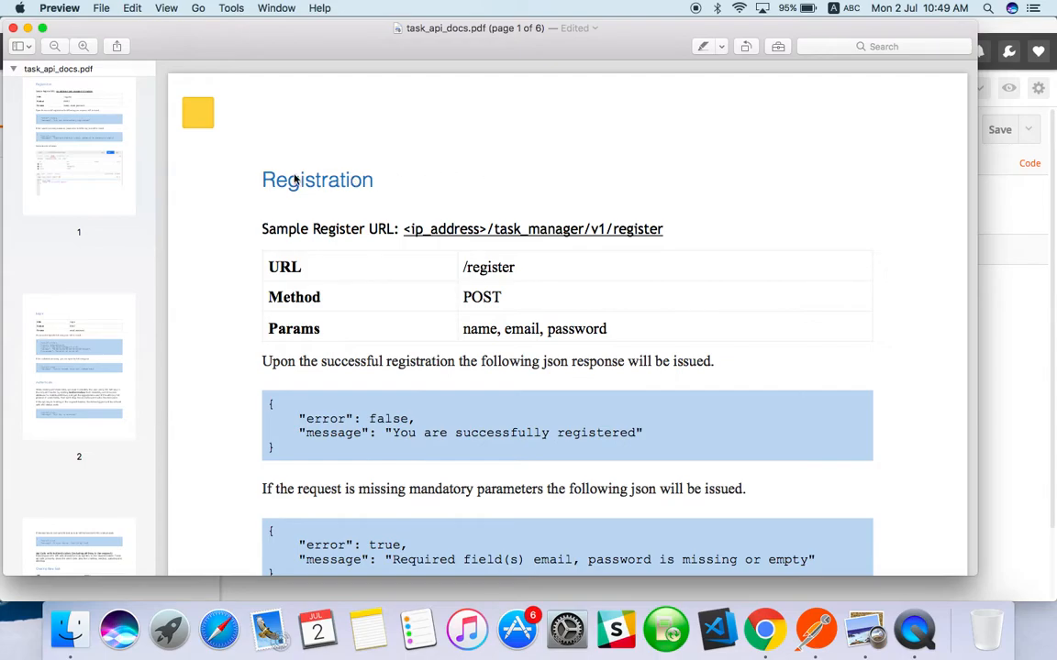
scroll(down, 3)
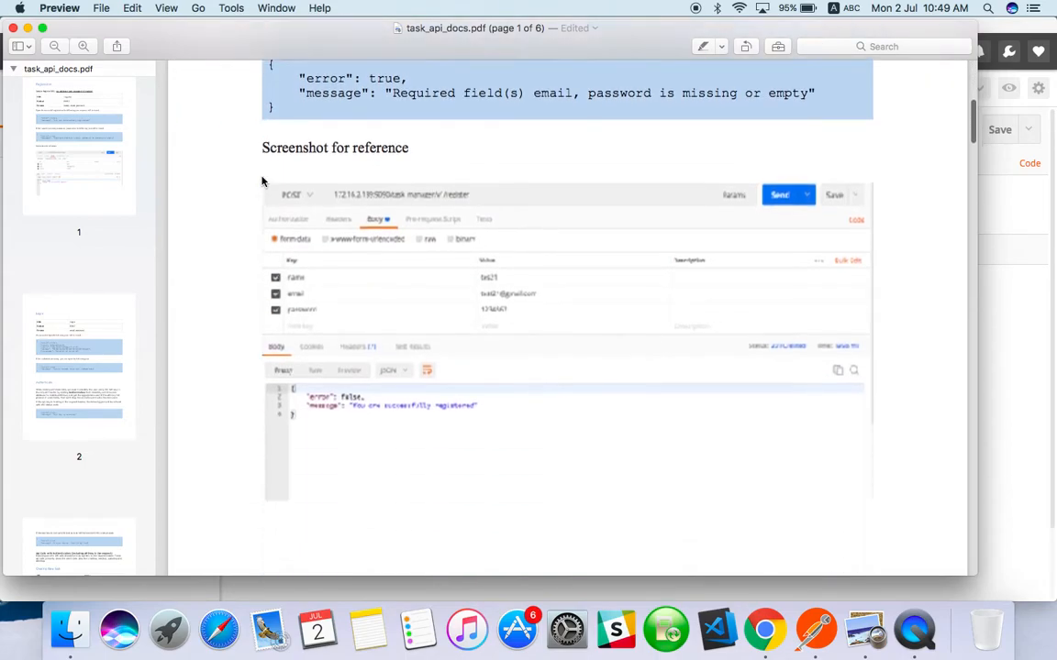
scroll(up, 3)
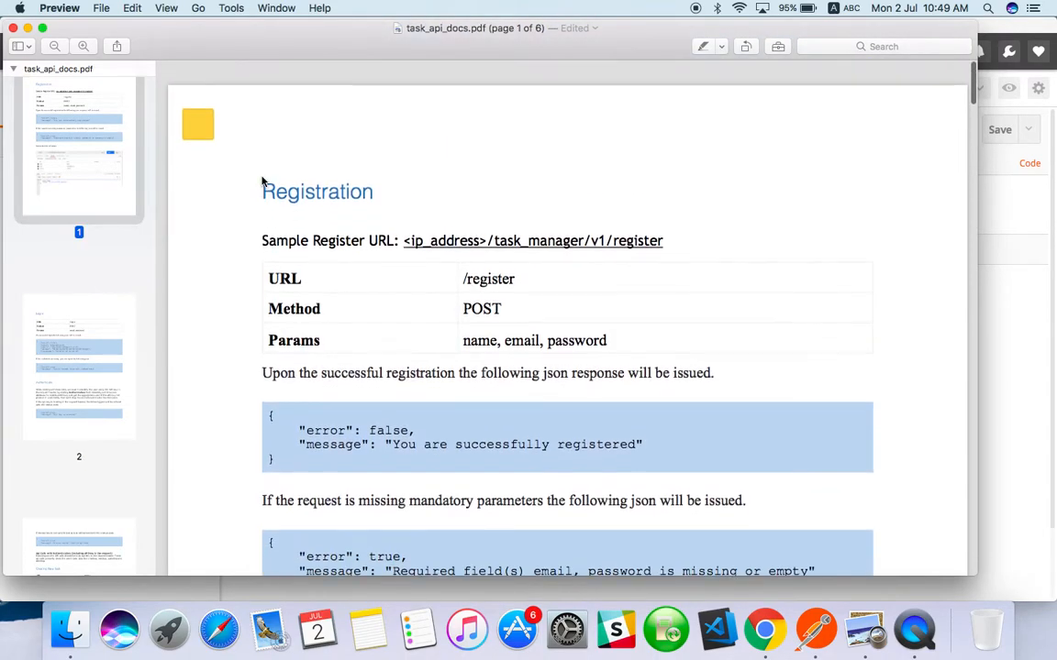
scroll(down, 3)
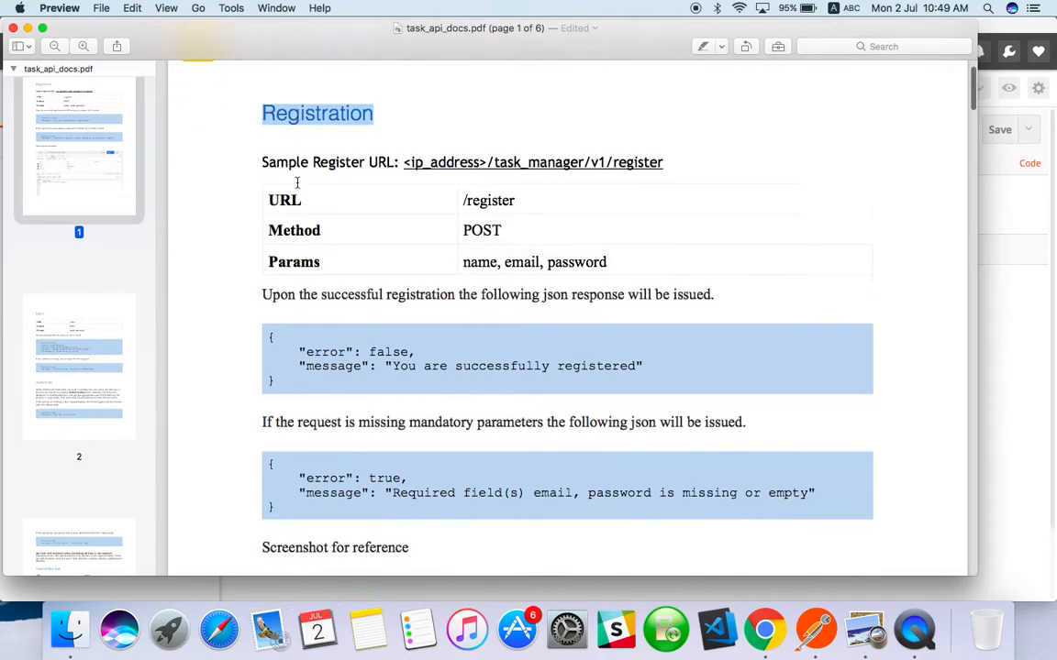
scroll(down, 3)
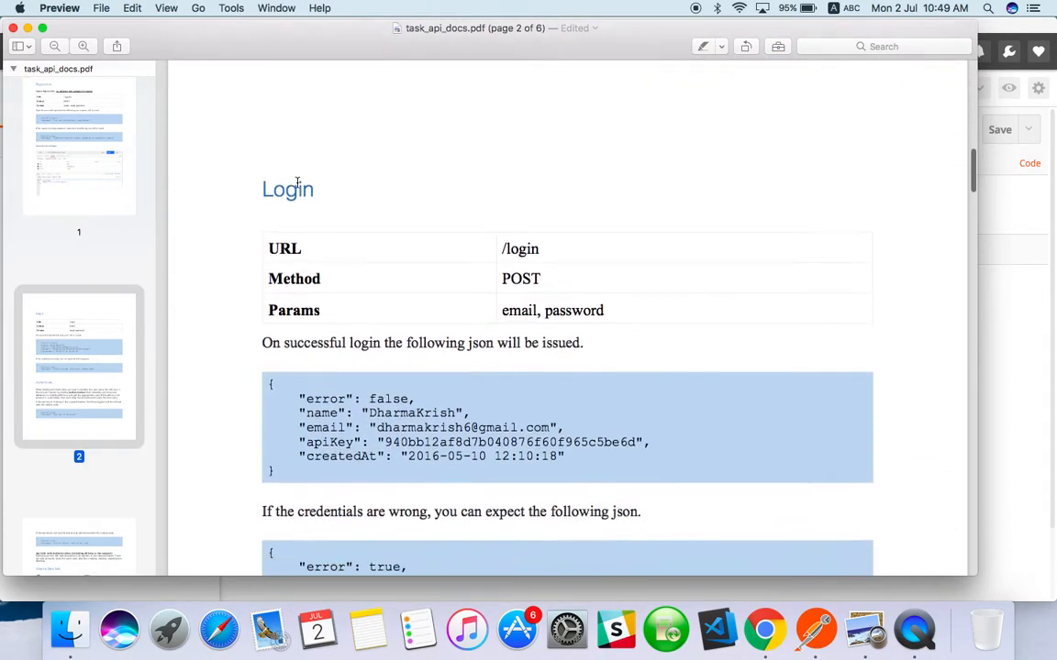
scroll(down, 3)
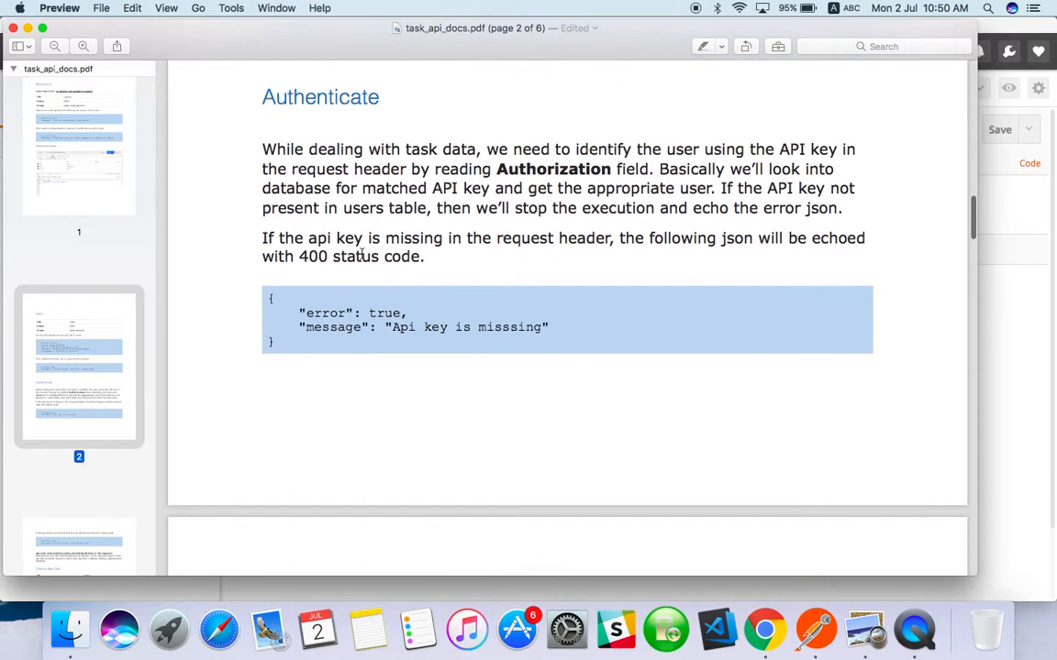
scroll(down, 3)
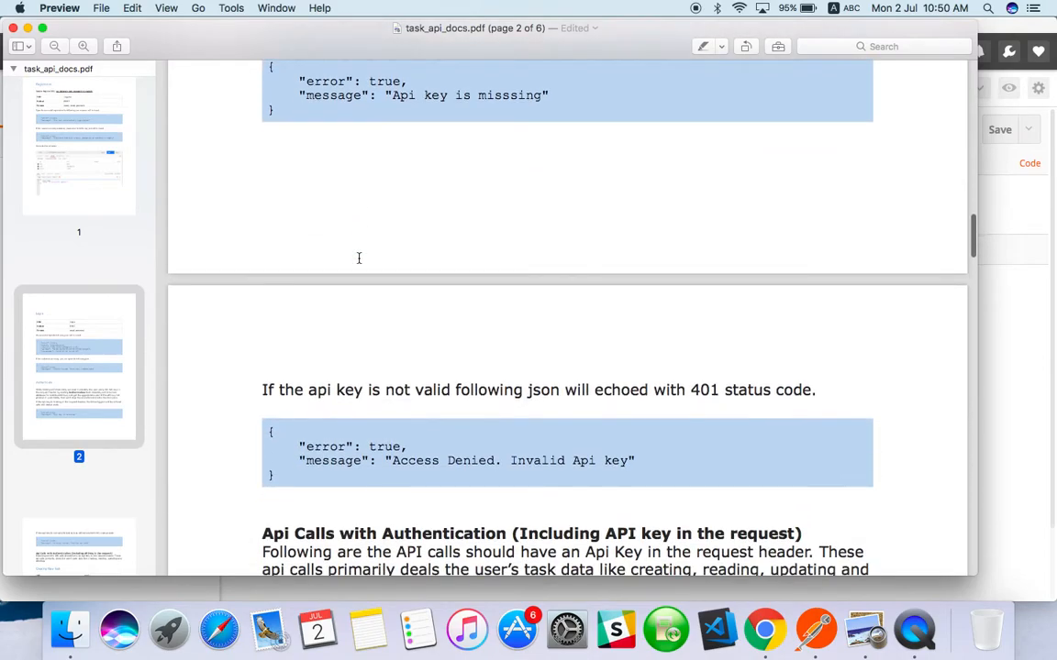
scroll(down, 3)
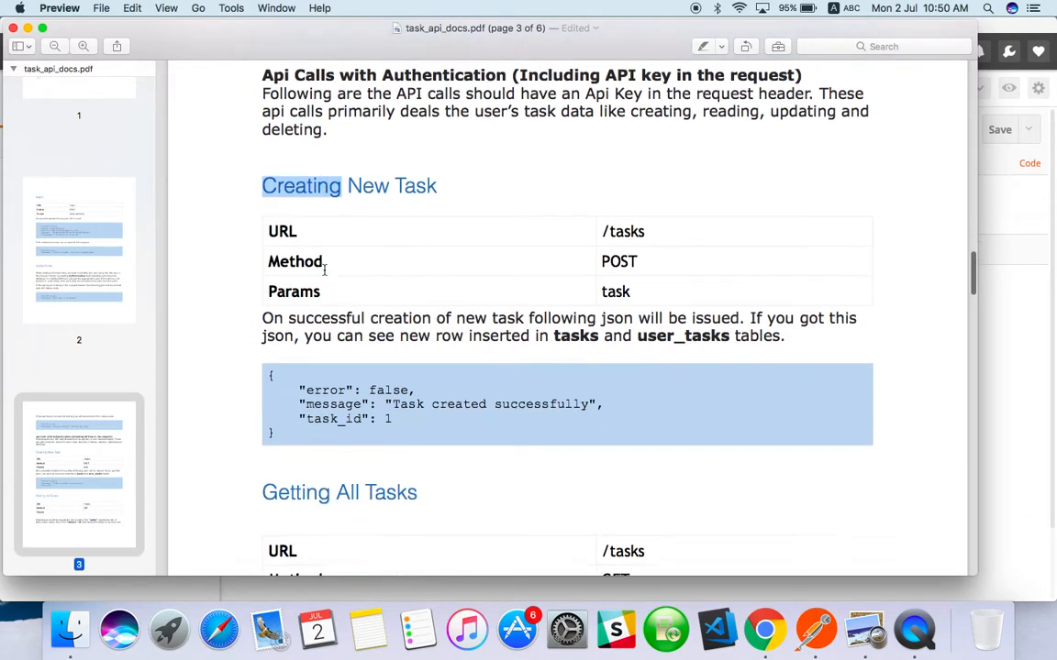
scroll(down, 3)
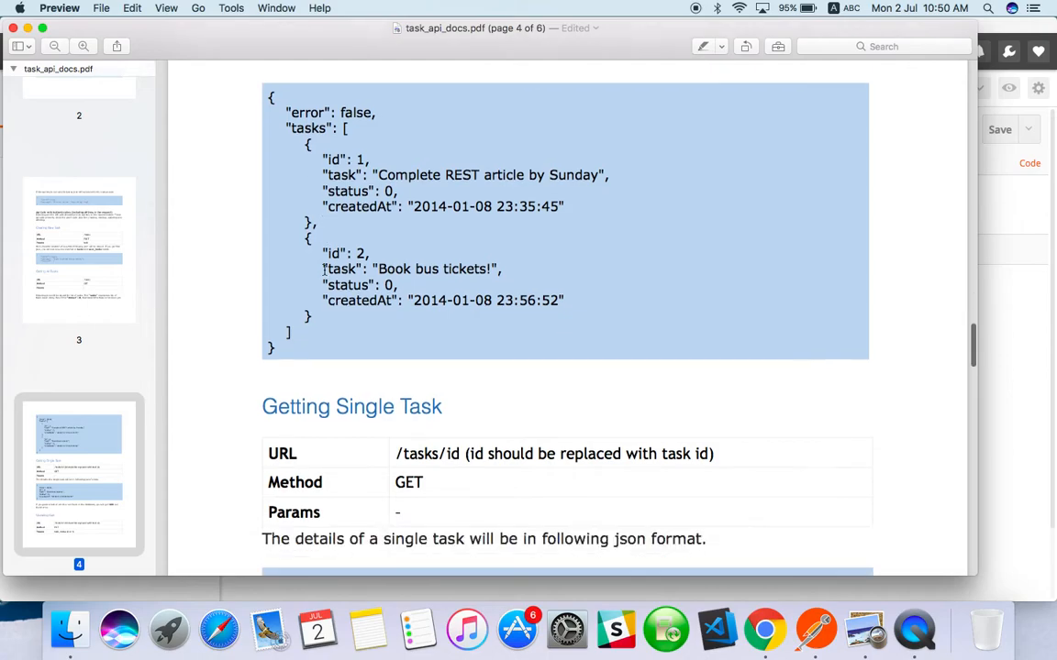
scroll(down, 3)
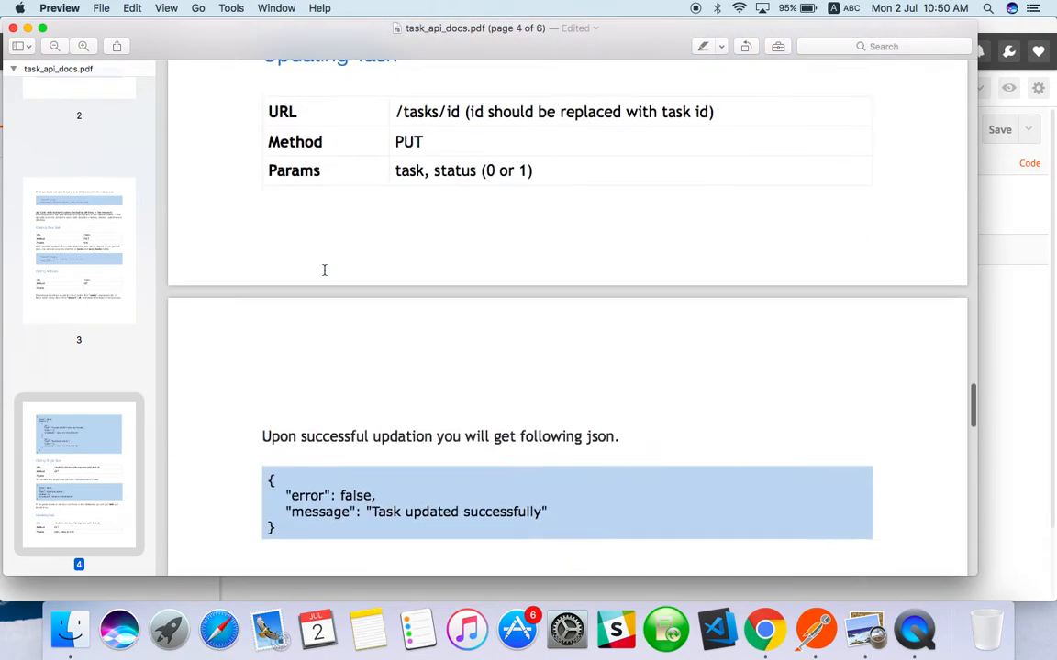
scroll(down, 3)
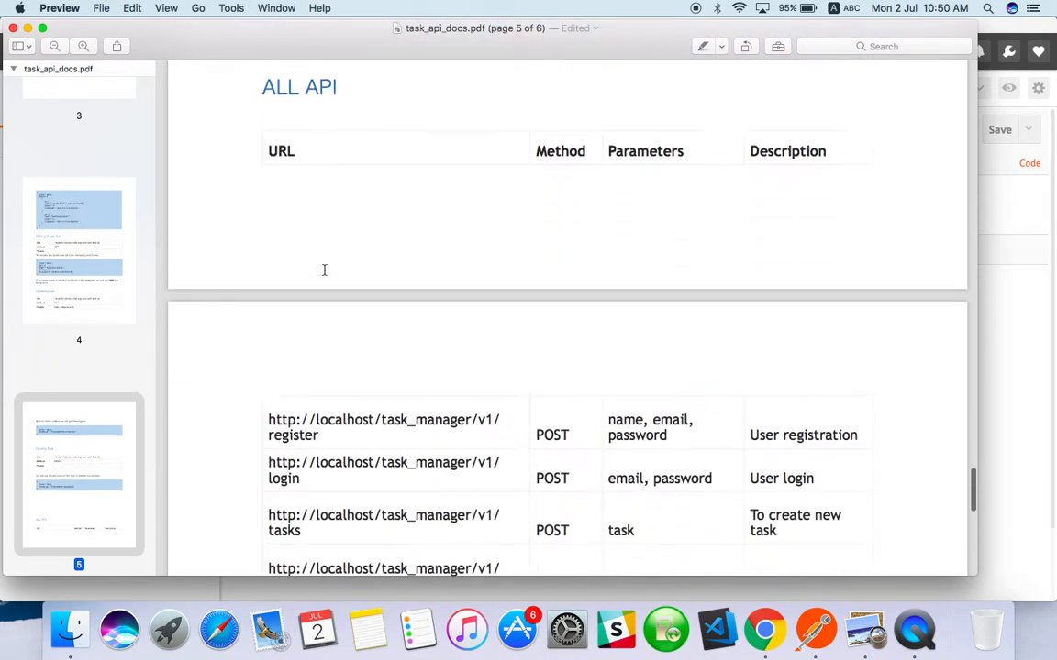
scroll(down, 3)
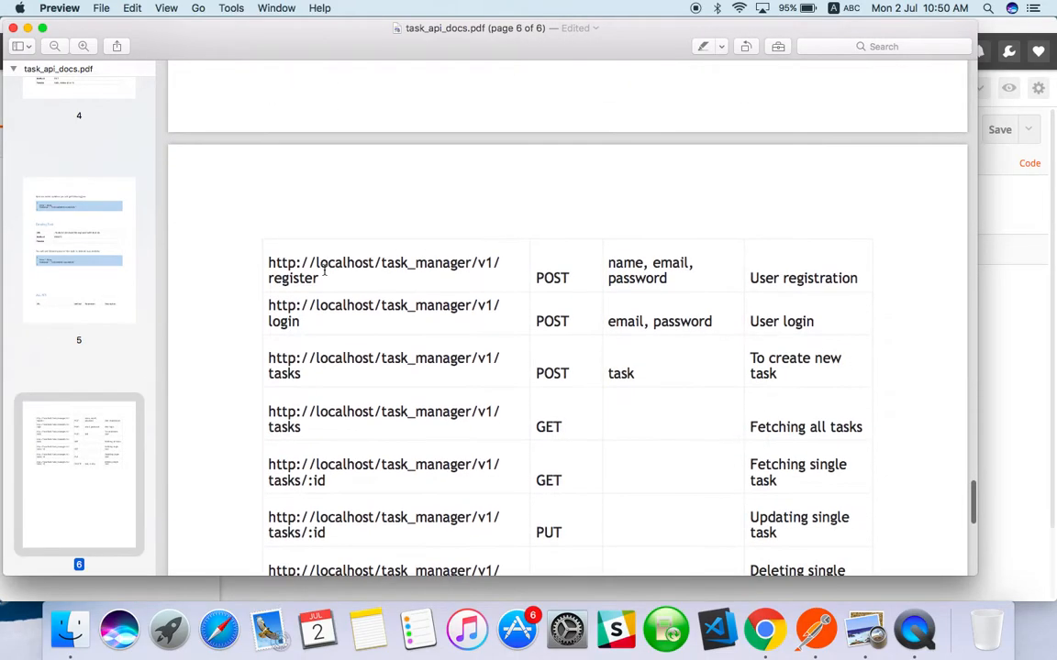
scroll(down, 3)
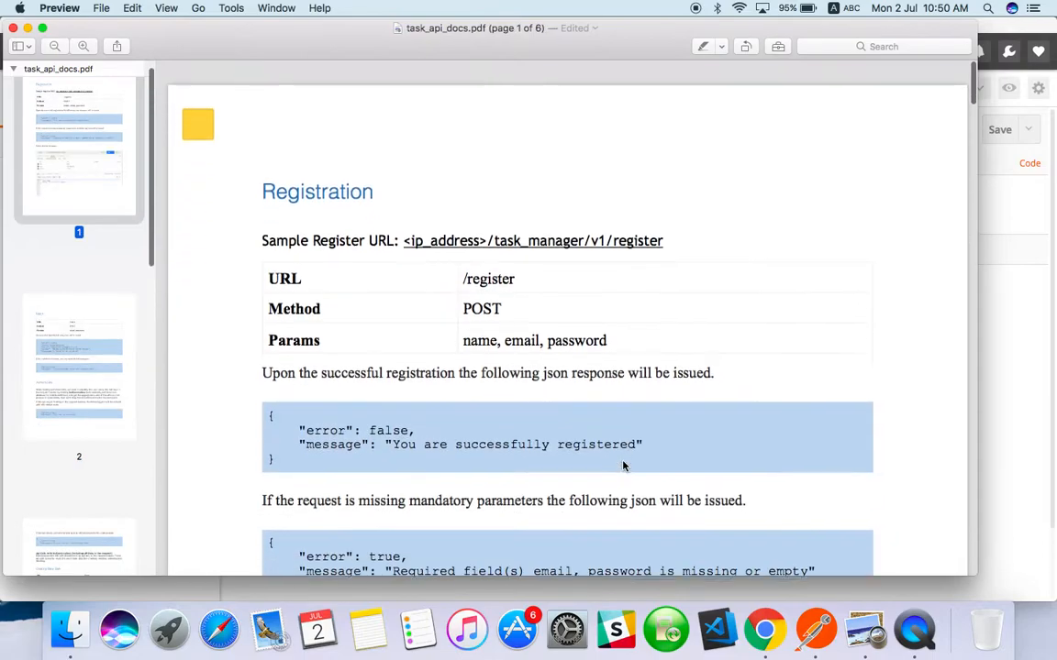
scroll(up, 3)
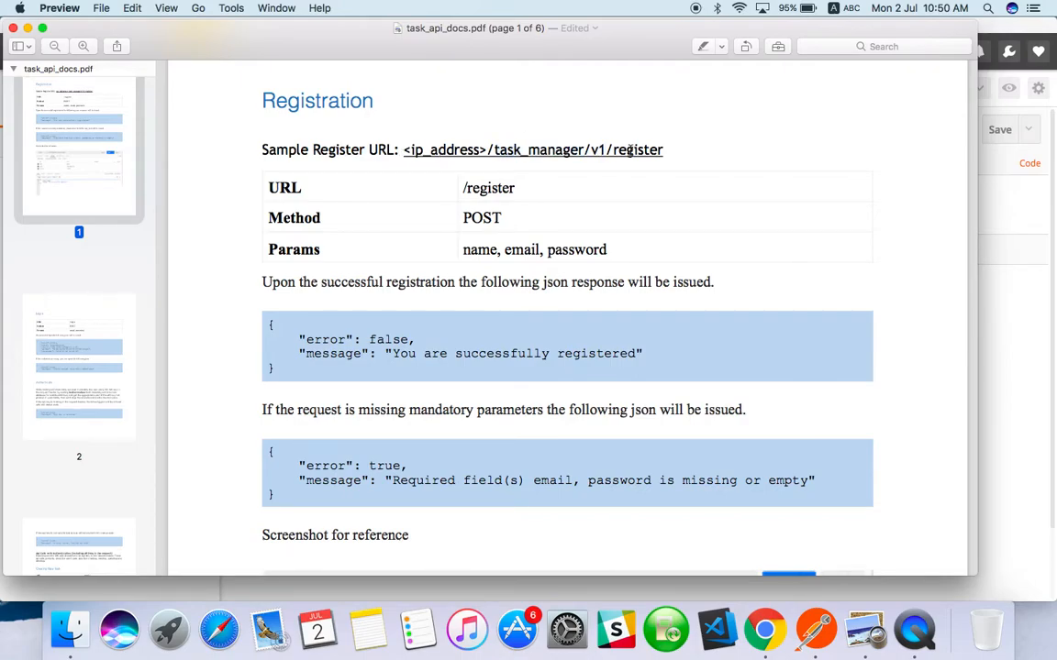
double_click(481, 216)
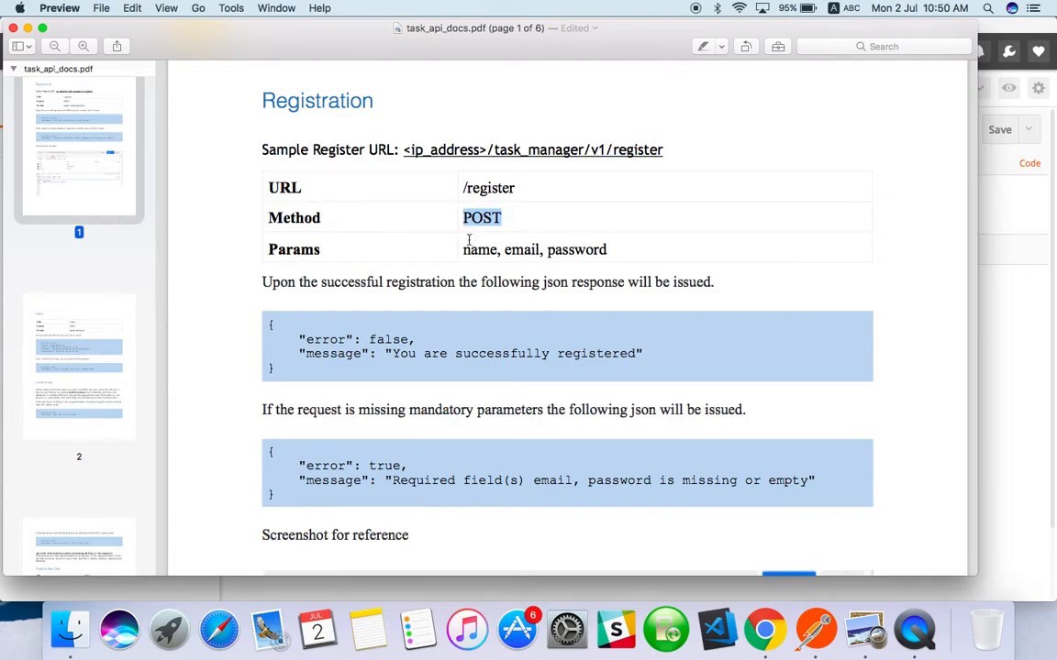
double_click(479, 250)
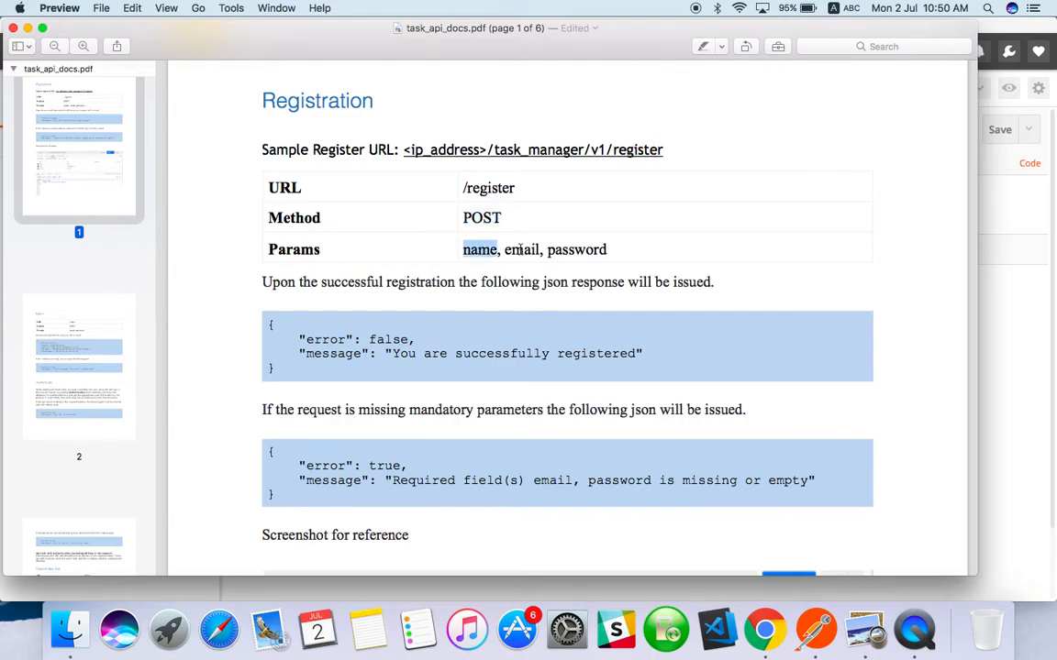
double_click(576, 249)
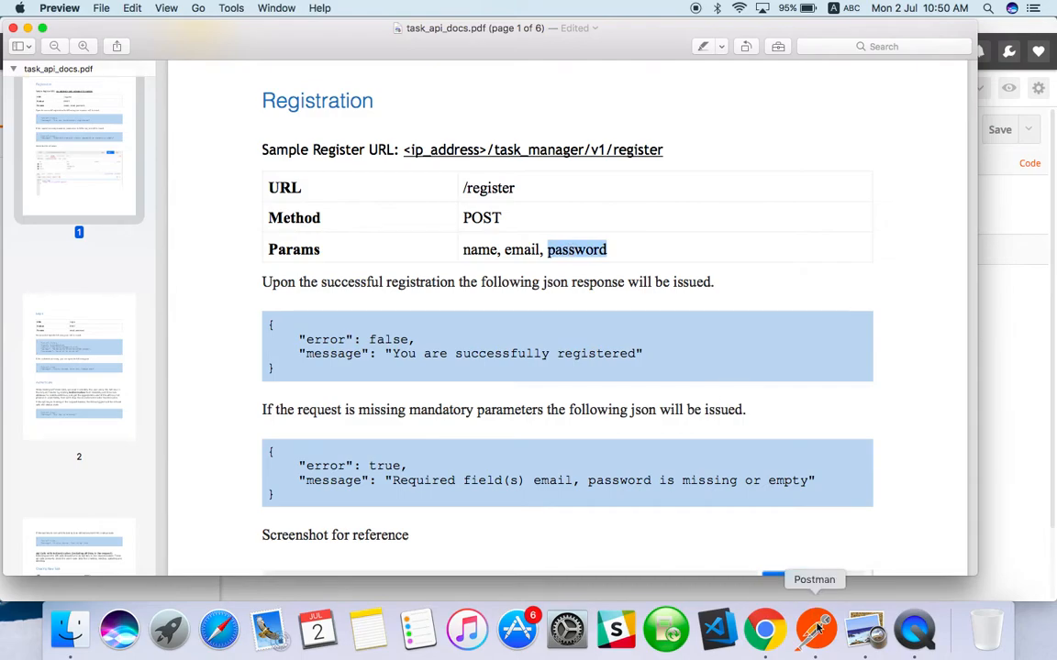
Enter the URL 172.16.2.139:9090/task_manager/v1/register and make the request method POST
click(815, 631)
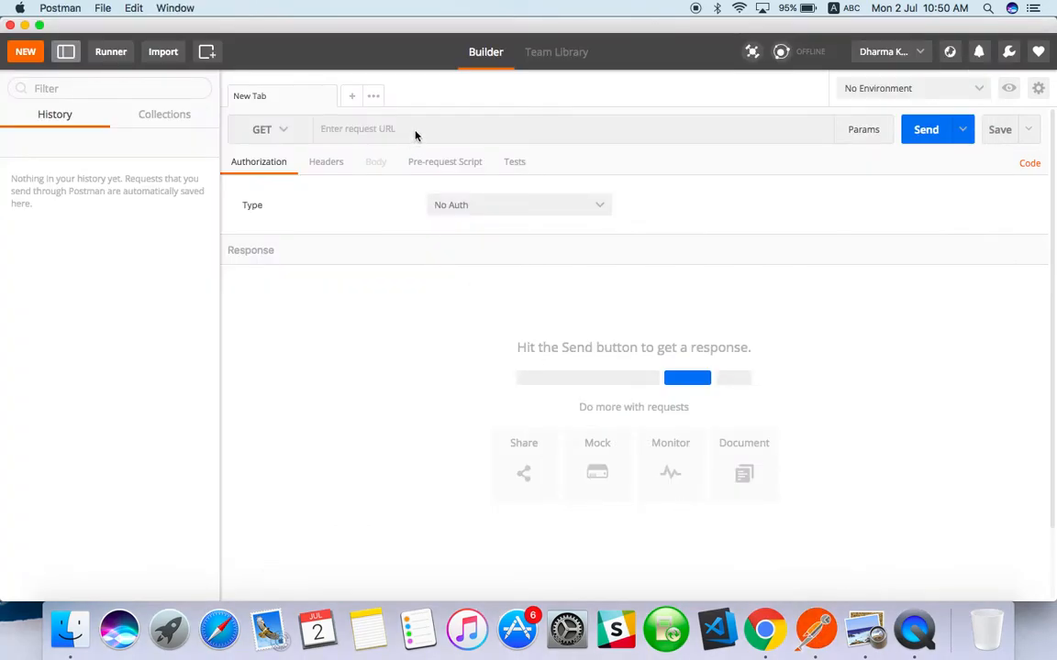
text(172.16.2.139:9090/task_manager/v1/register)
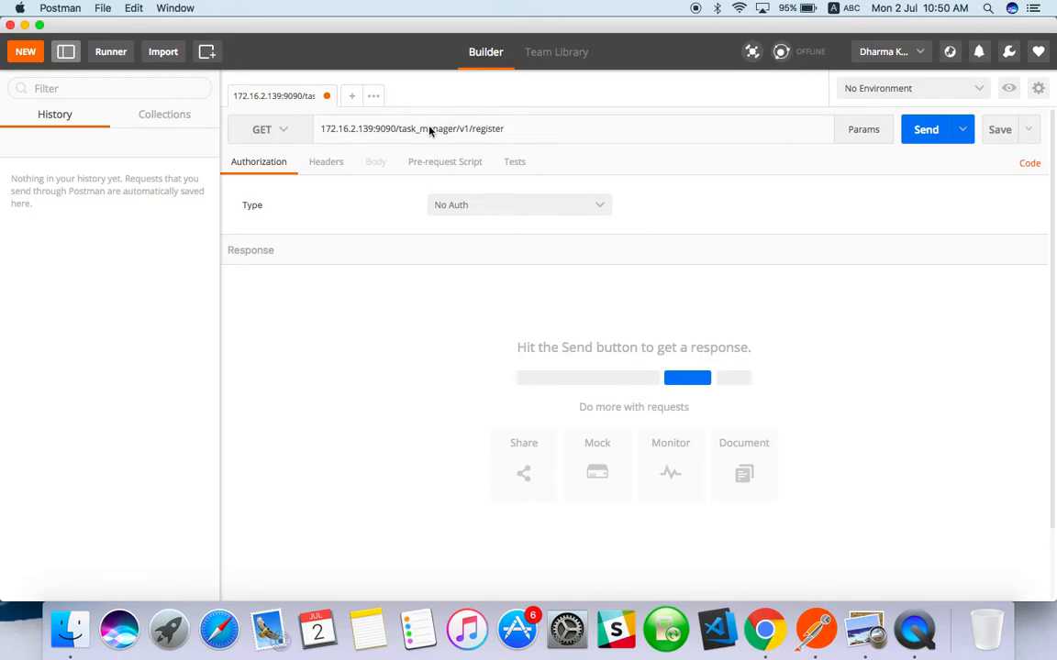
click(266, 129)
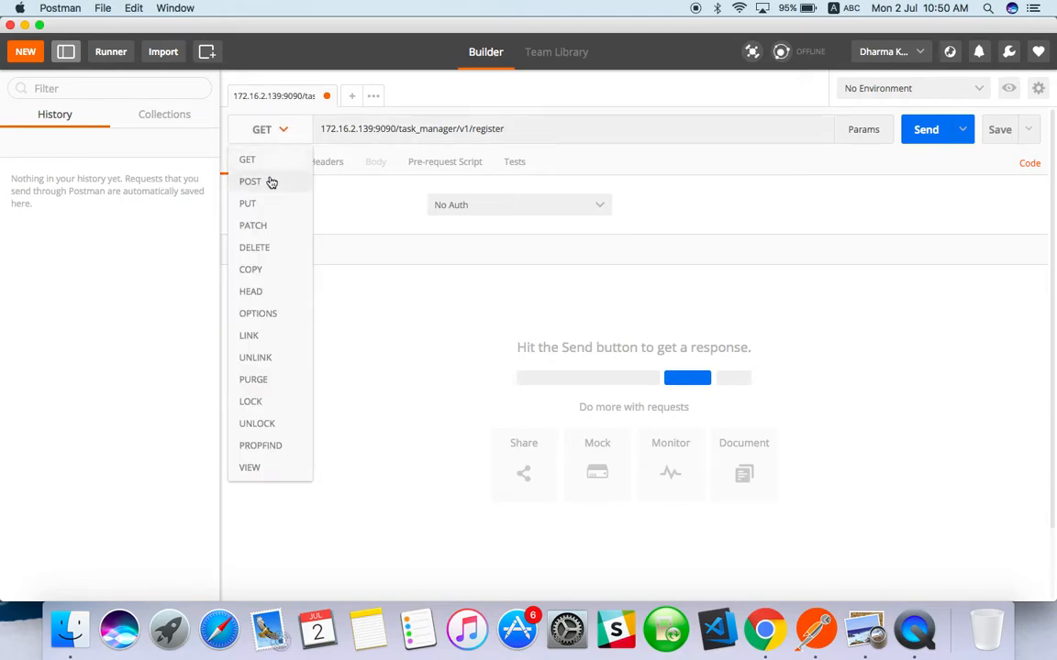
click(249, 182)
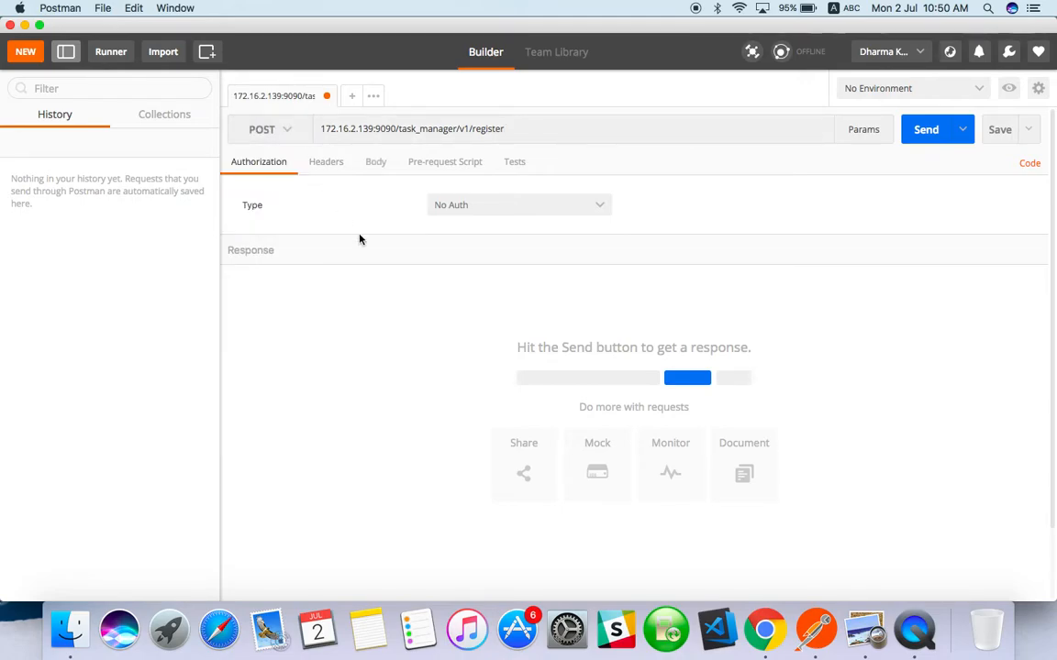
Choose x-www-form-urlencoded as the request body type
click(374, 162)
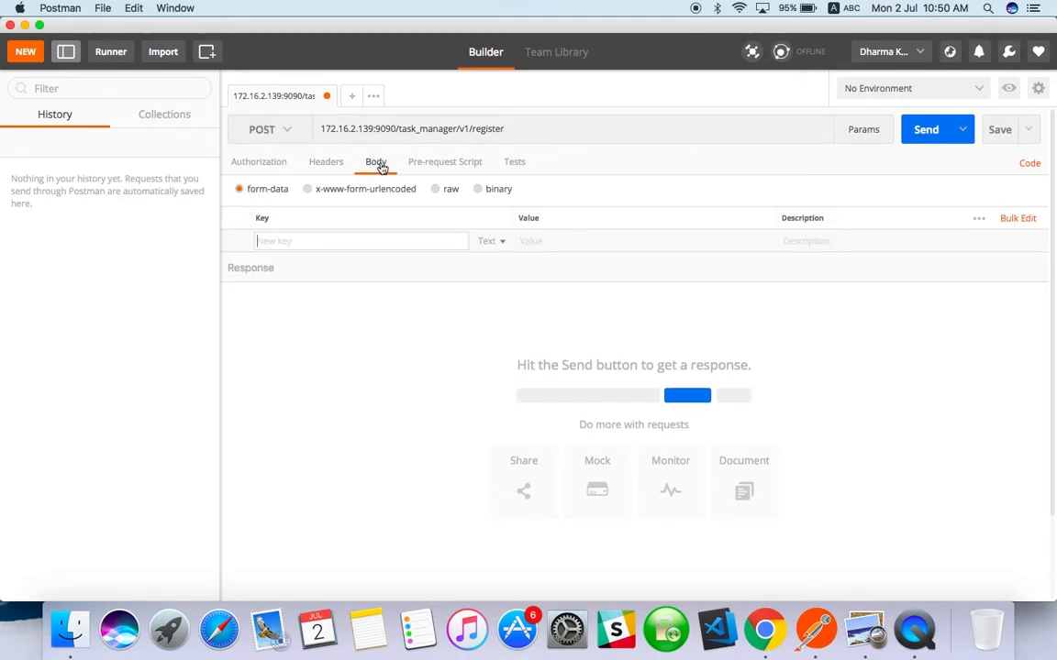
mouse_move(337, 200)
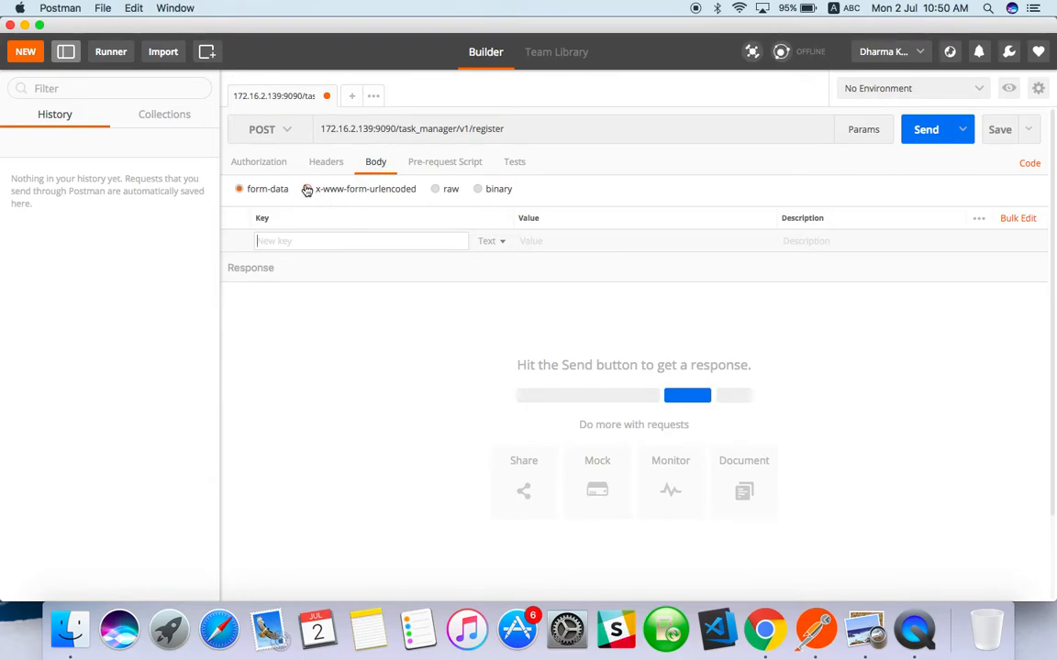
click(309, 189)
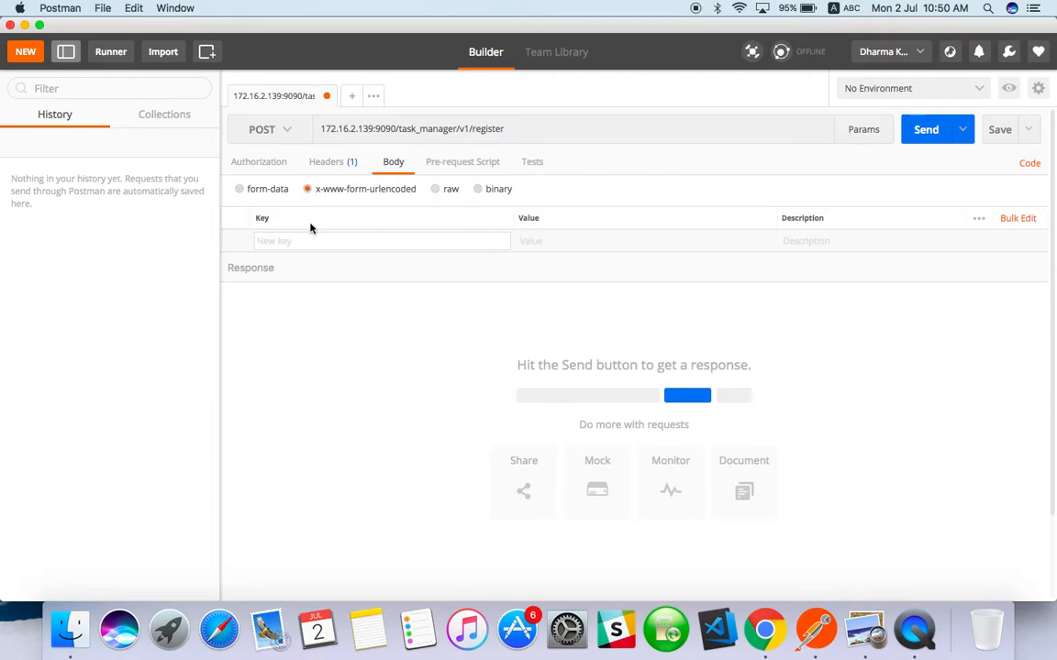
mouse_move(308, 194)
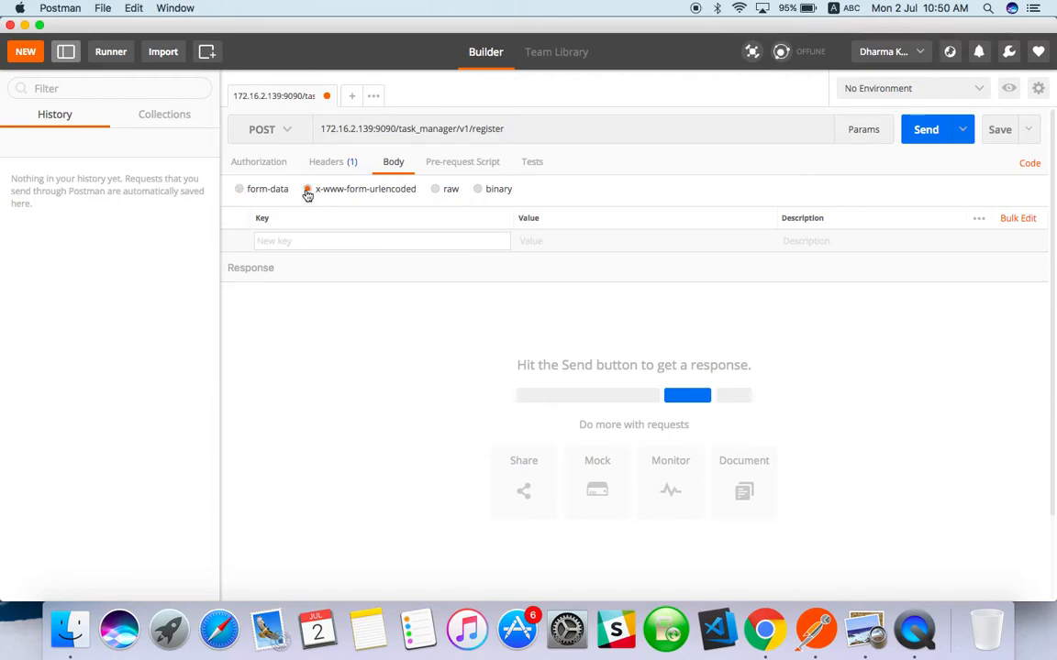
click(308, 189)
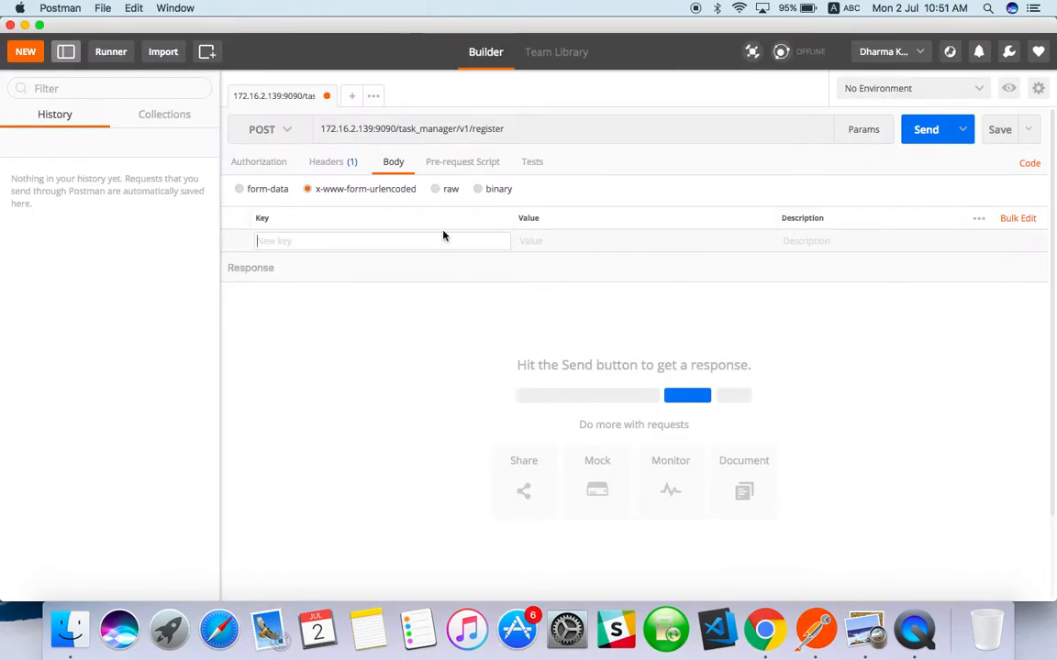
text(name)
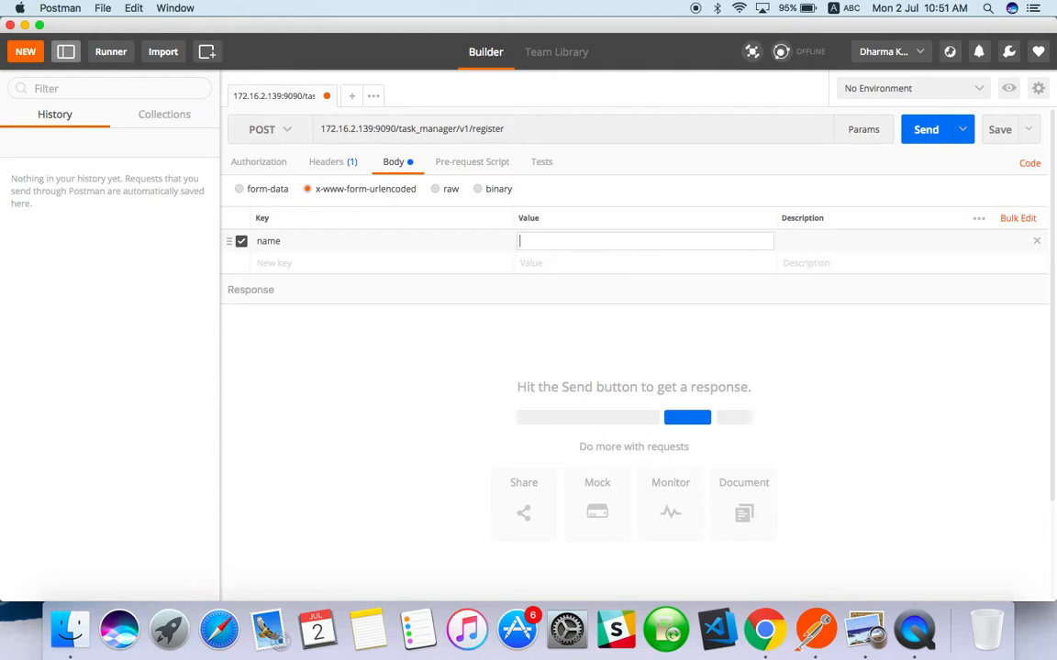
text(Shiva)
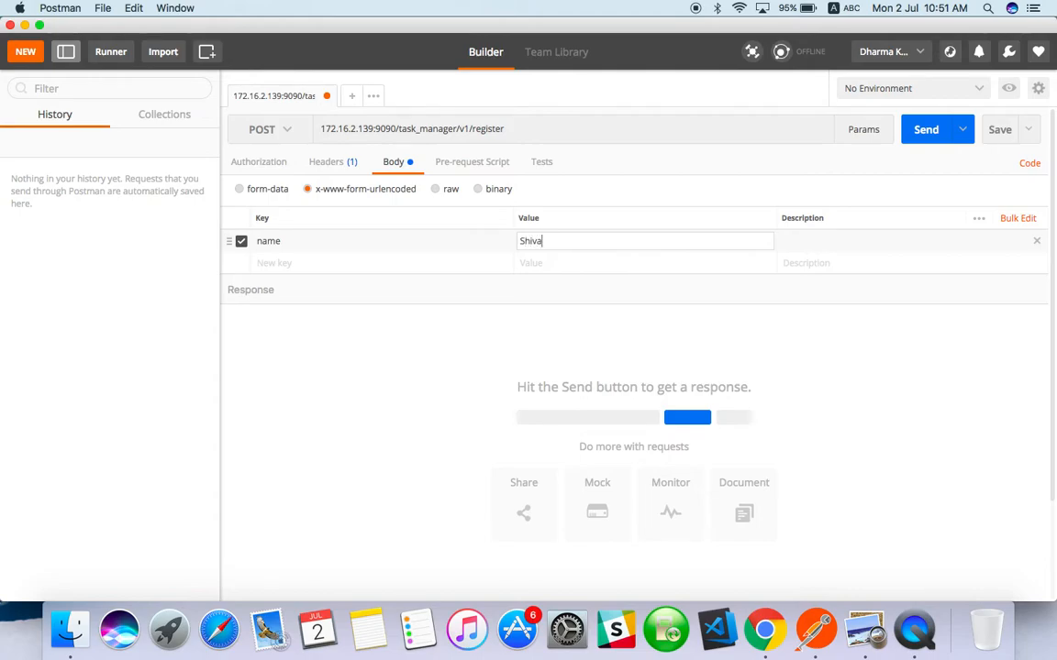
text(22)
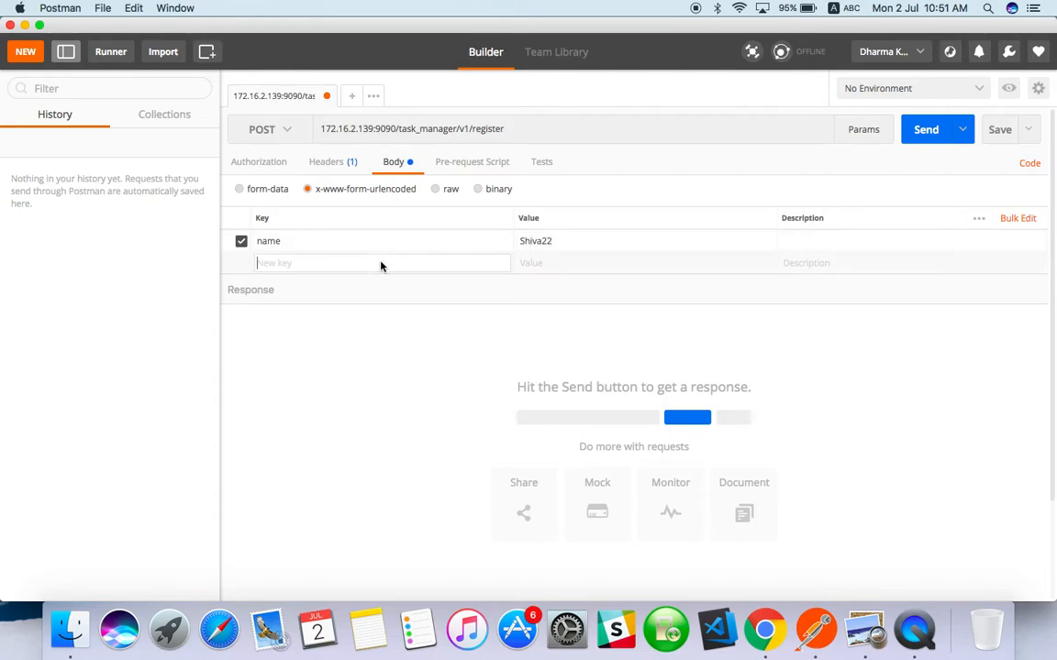
text(email)
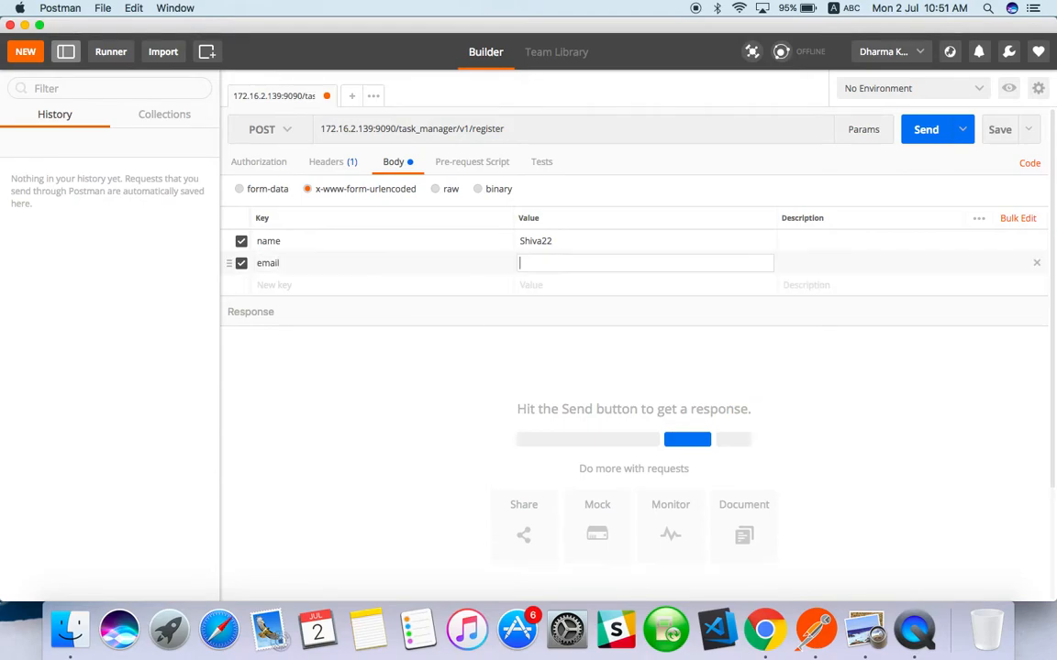
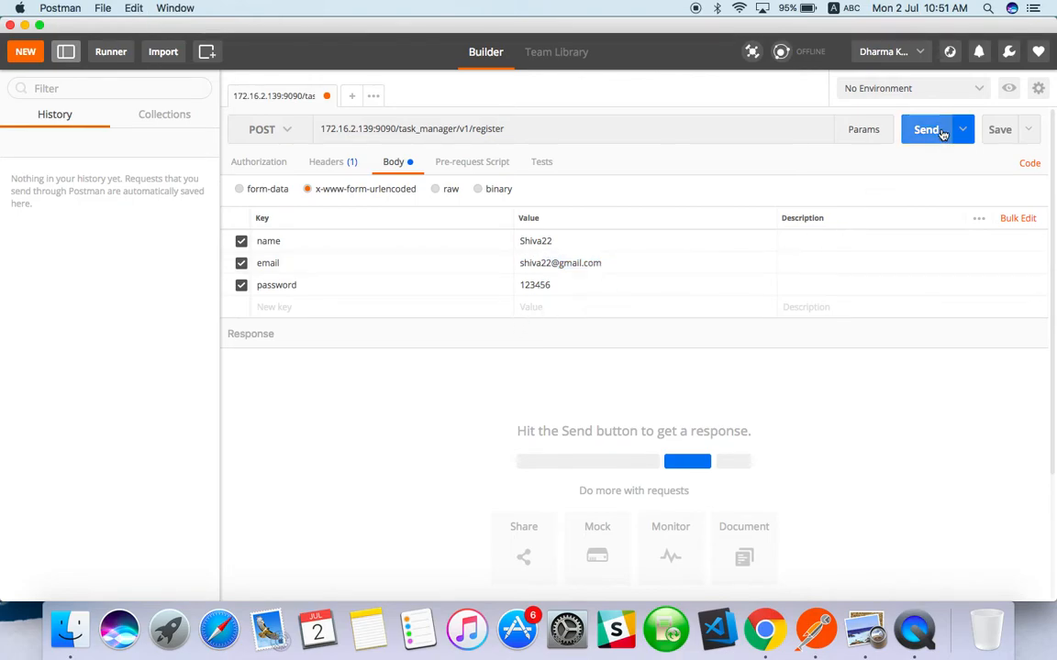
Send the register request and get 201 Created: "You are successfully registered"
click(925, 128)
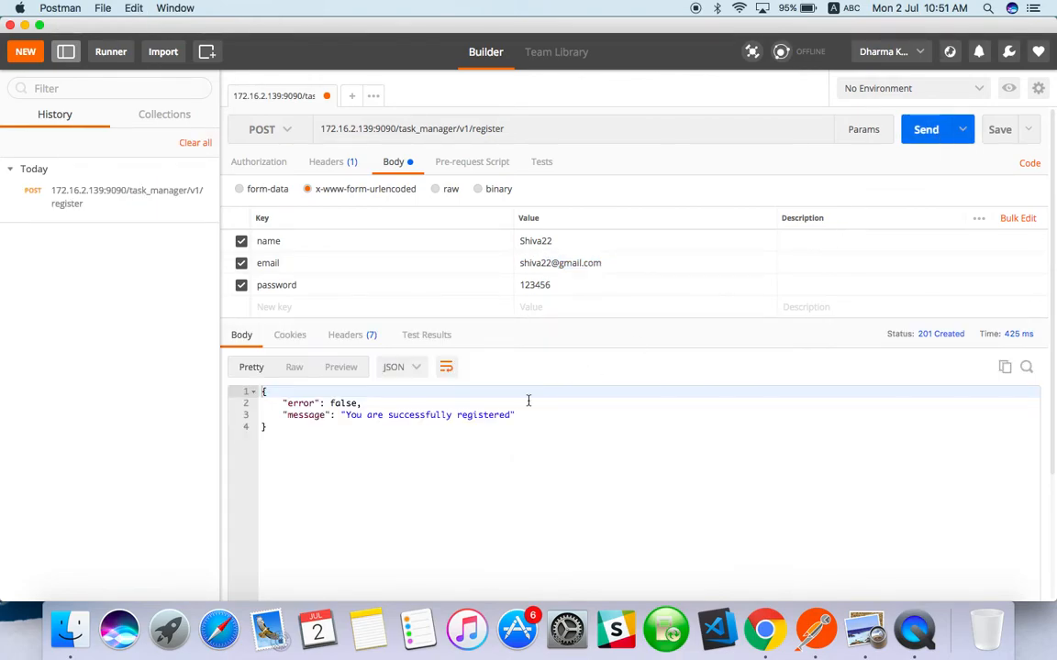
double_click(428, 415)
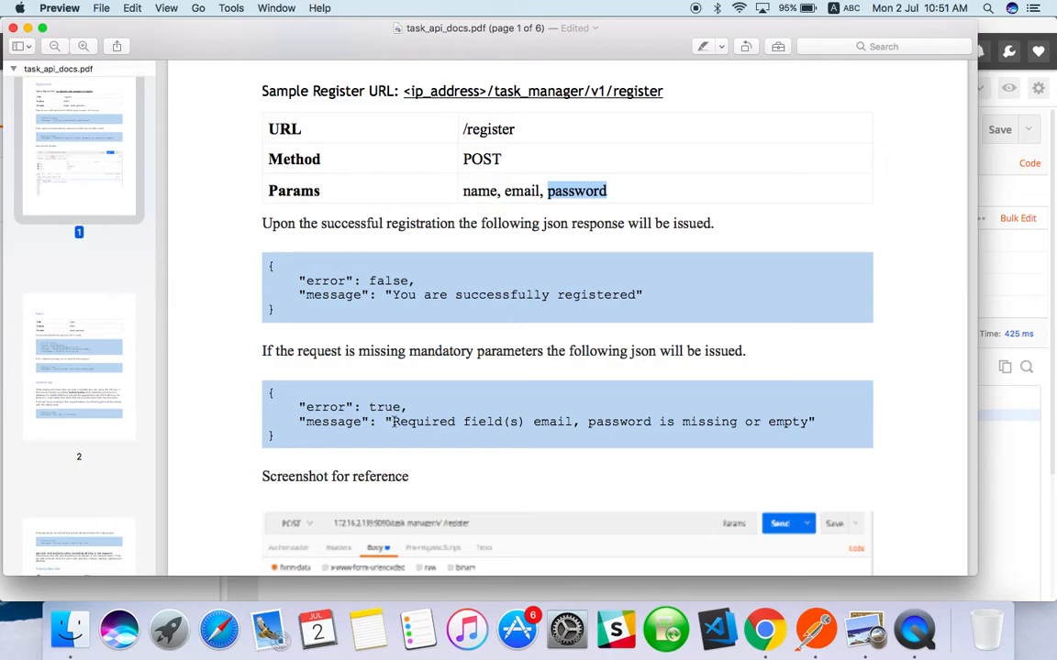
mouse_move(815, 631)
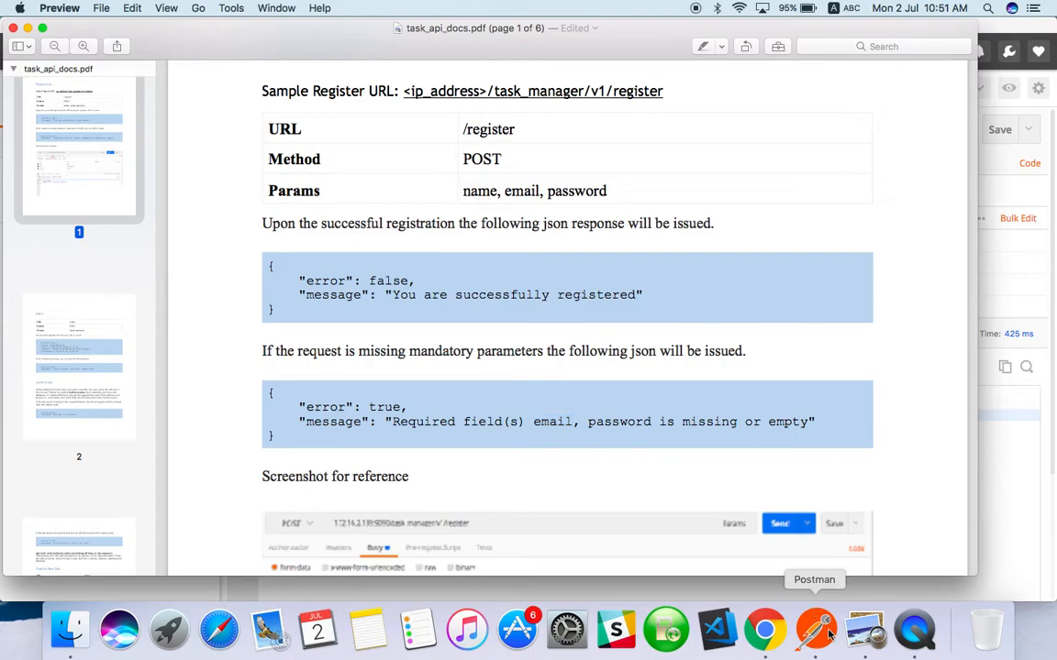
Disable the email field and resend, getting 400 "Required field(s) email is missing or empty"
click(815, 631)
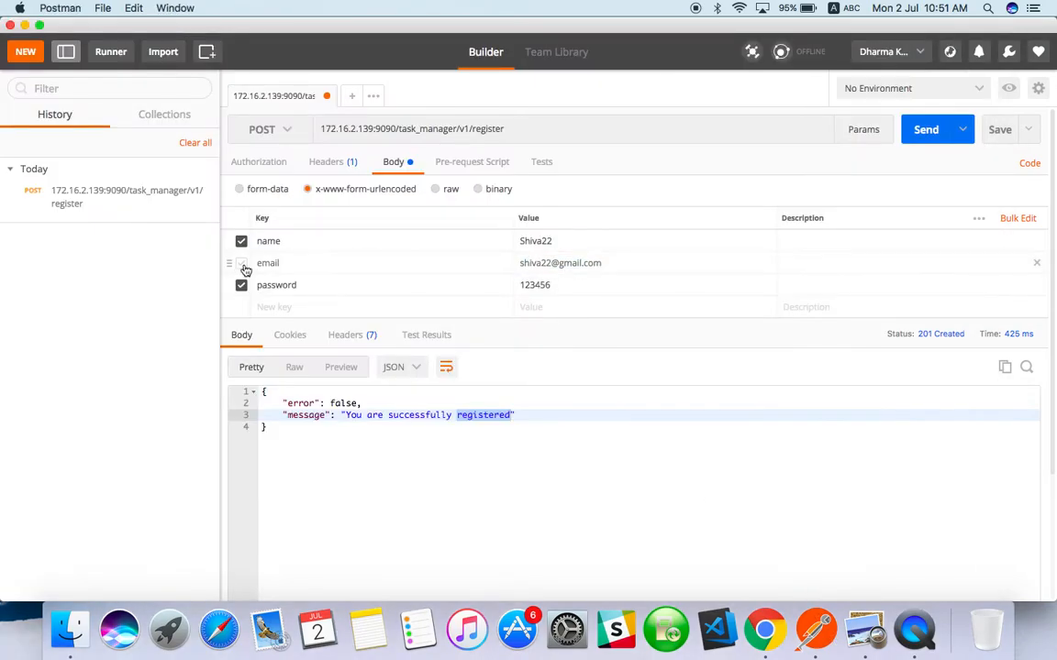
click(925, 129)
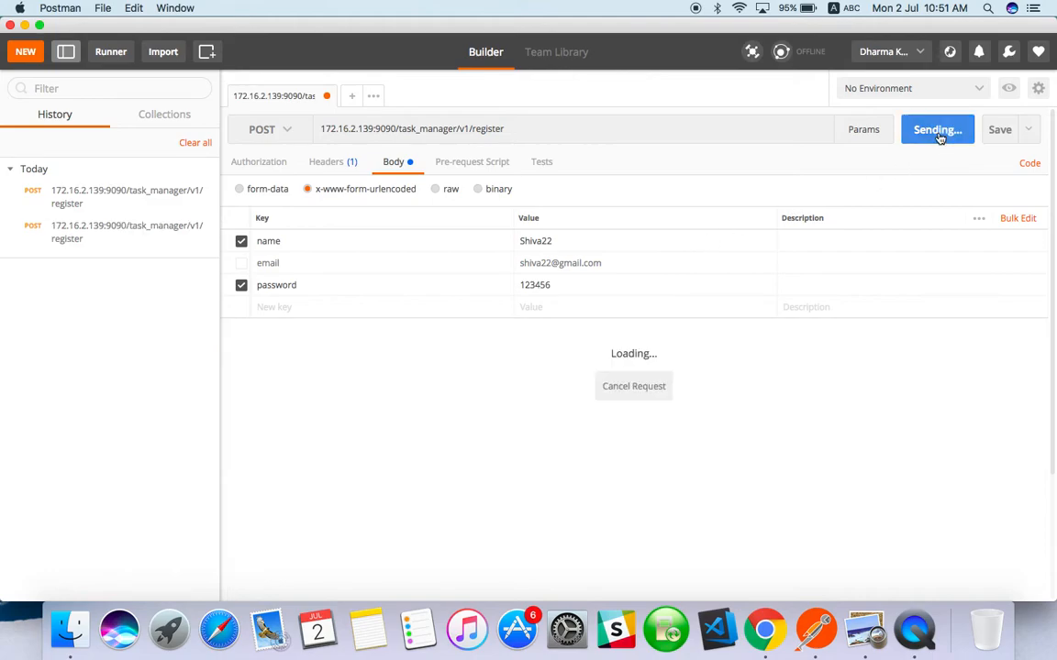
click(935, 129)
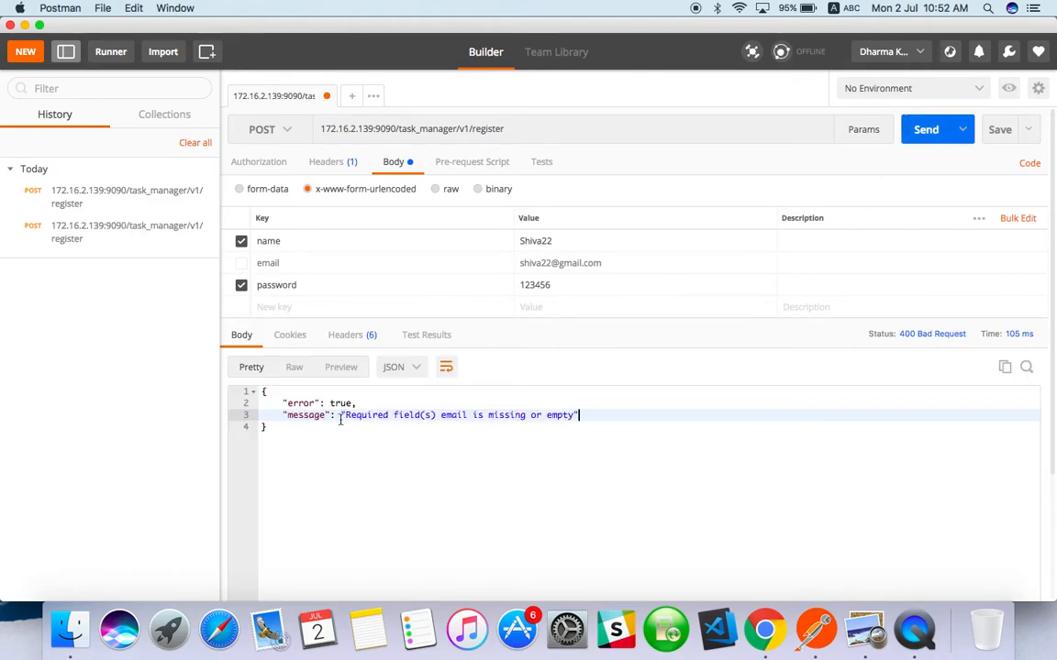
mouse_move(609, 418)
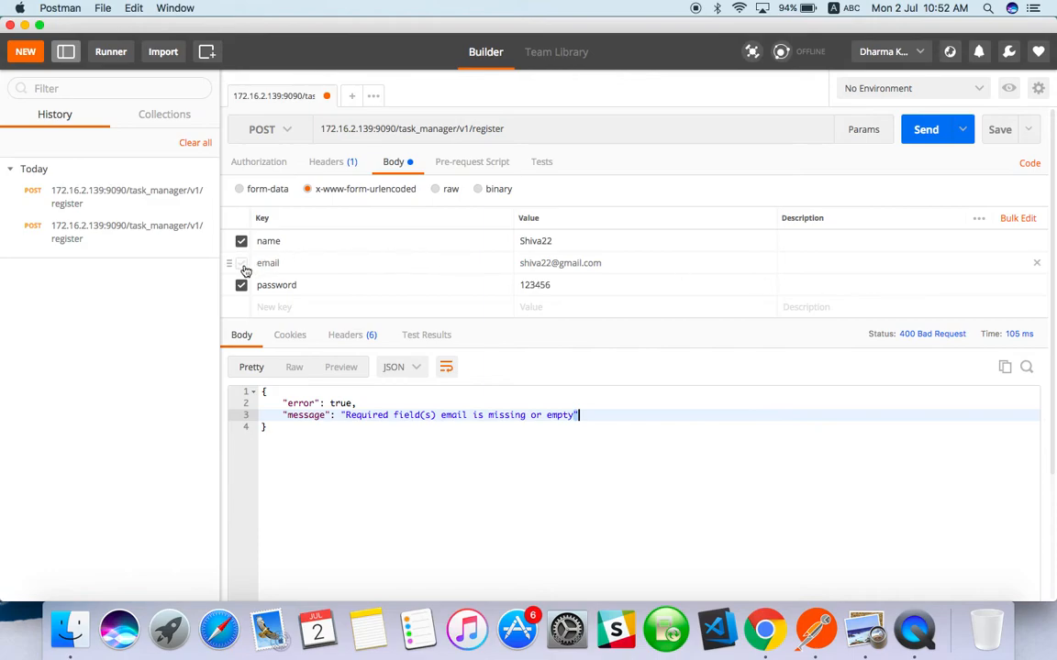
Re-enable the email field and resend, getting "Sorry, this email already existed"
click(242, 264)
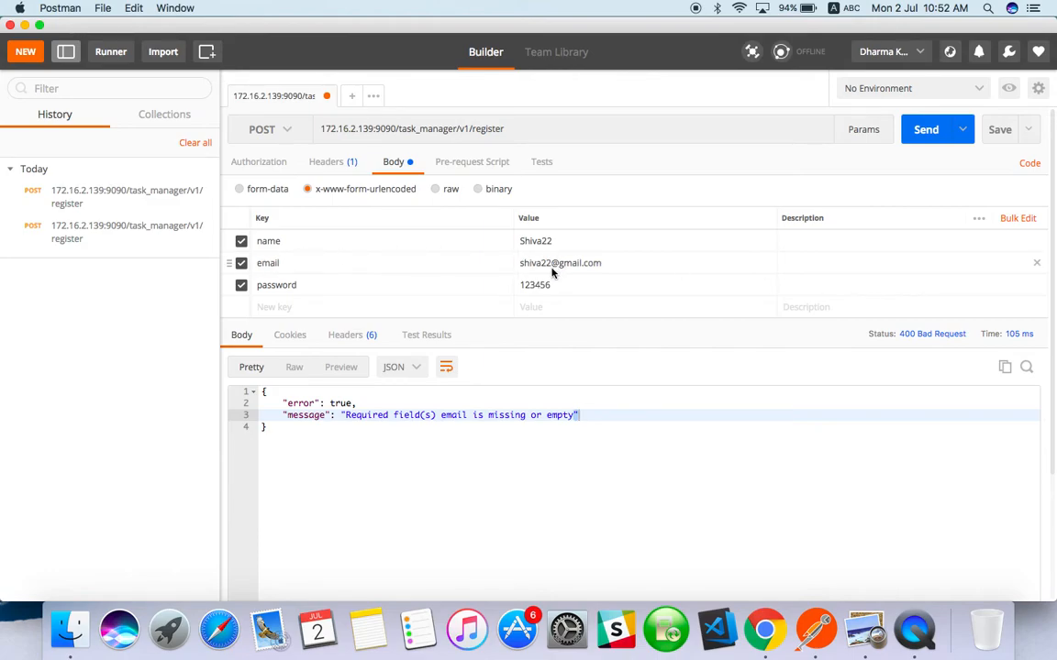
click(924, 128)
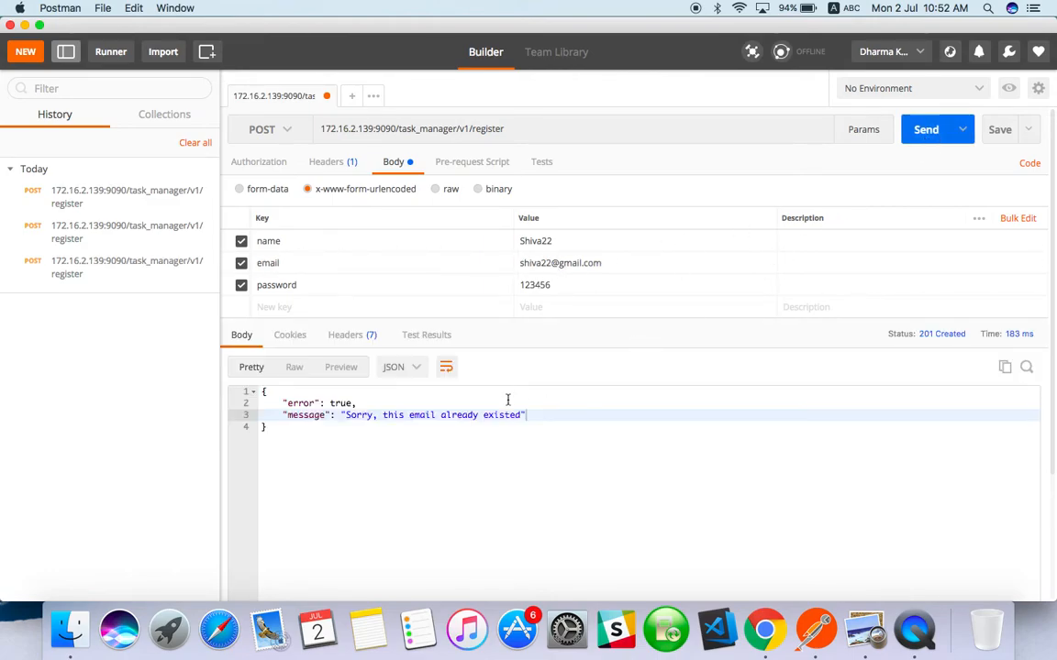
double_click(500, 414)
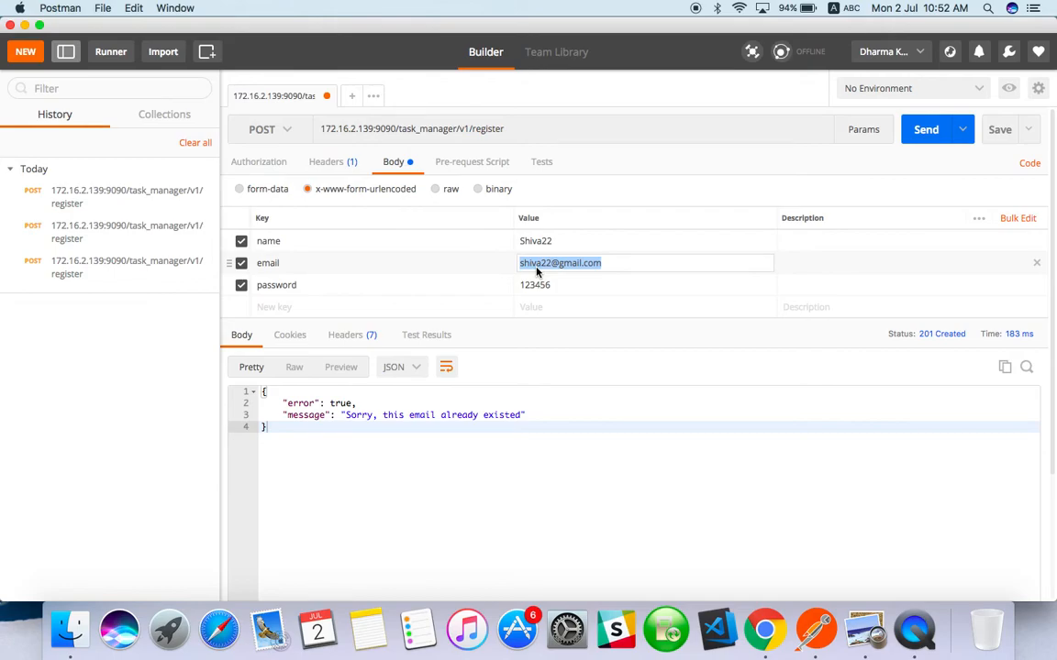
click(605, 284)
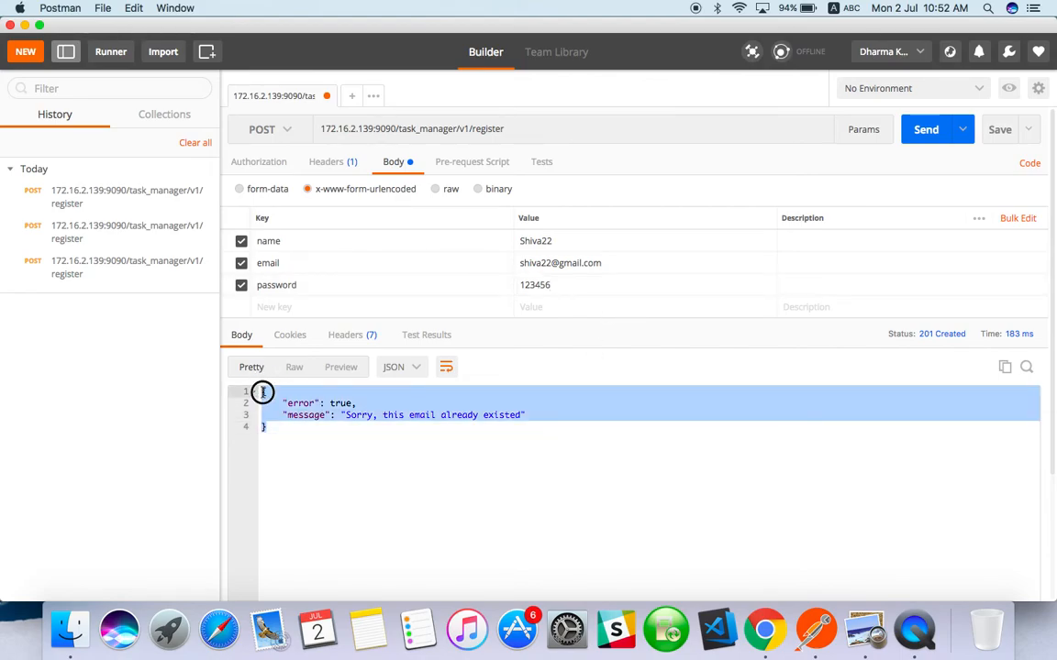
click(449, 415)
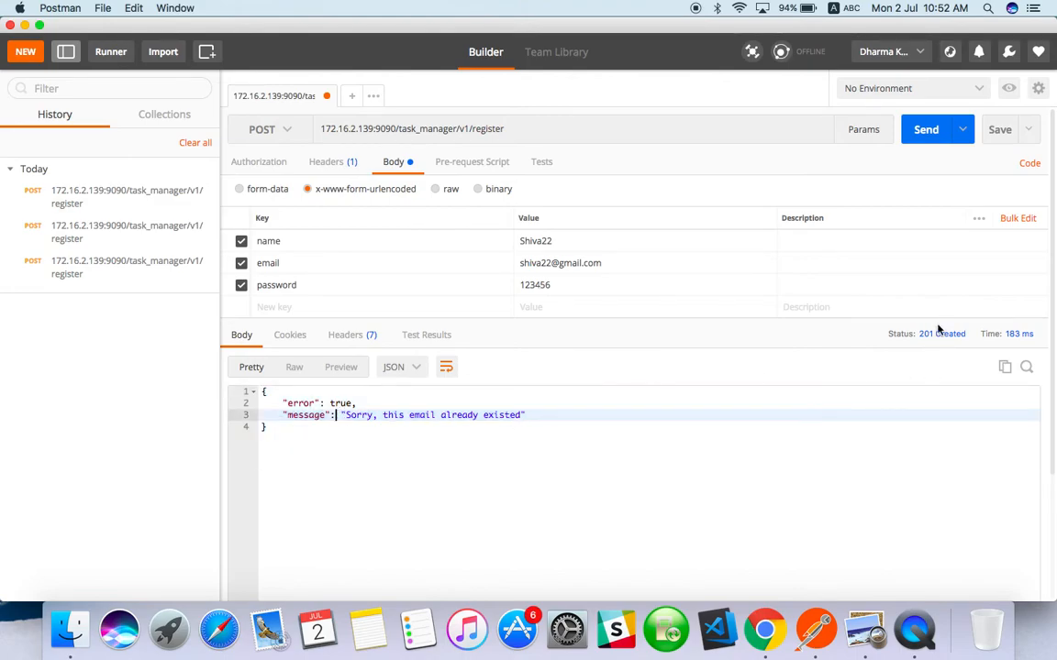
mouse_move(942, 334)
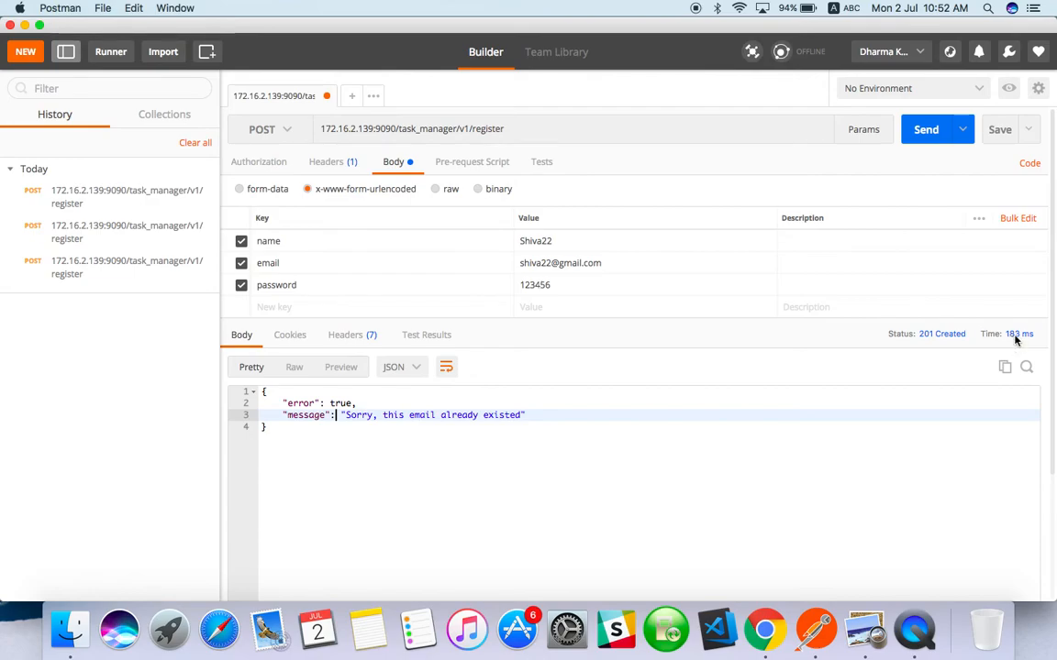
mouse_move(837, 404)
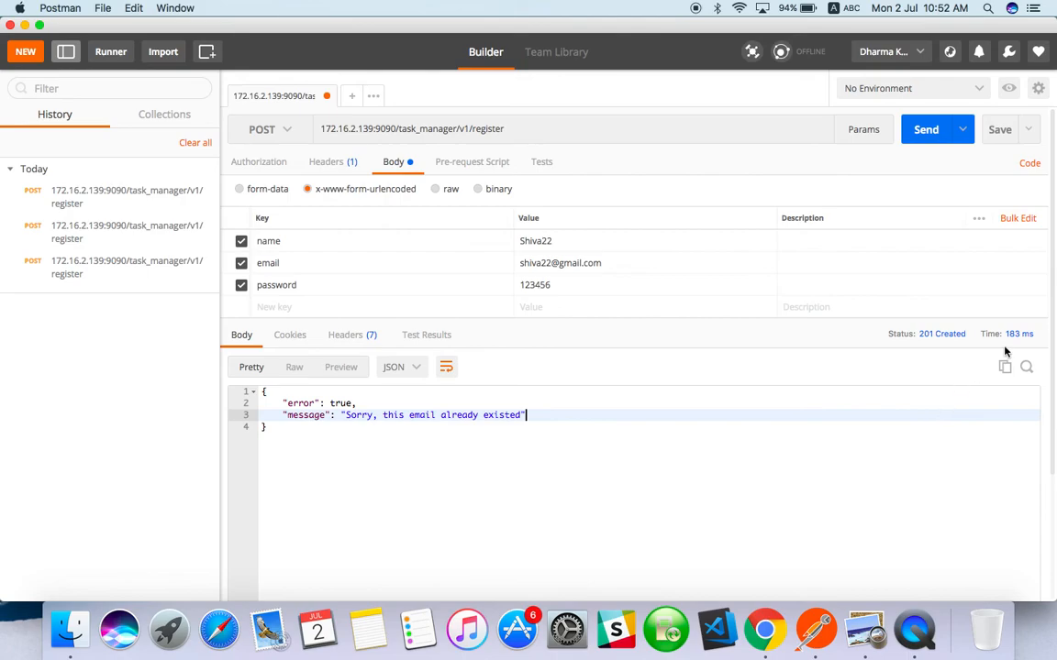
mouse_move(791, 458)
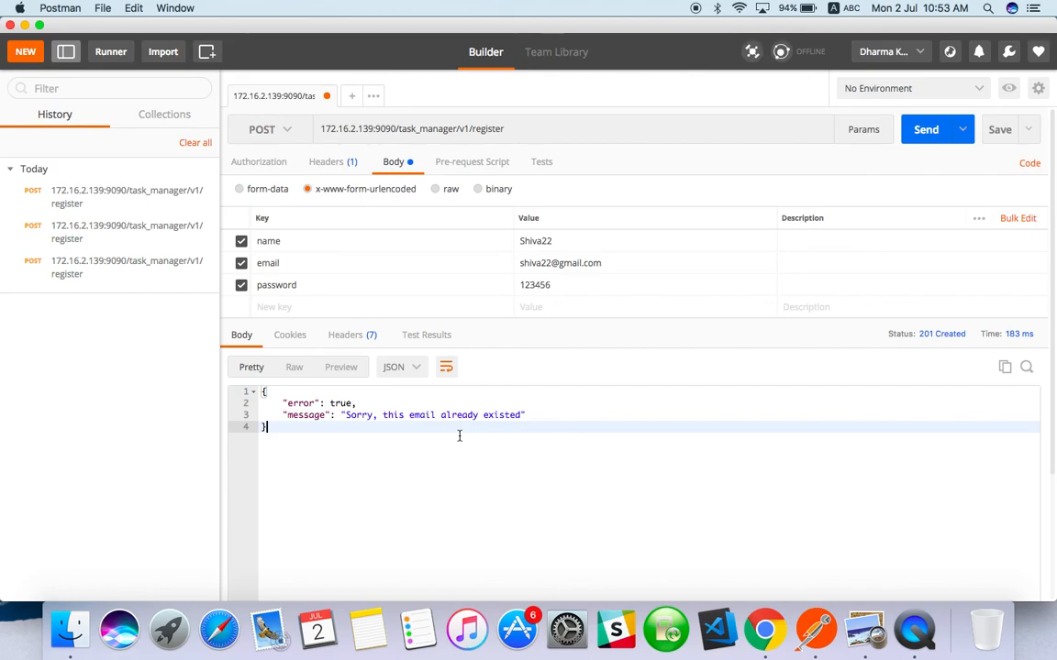
mouse_move(719, 193)
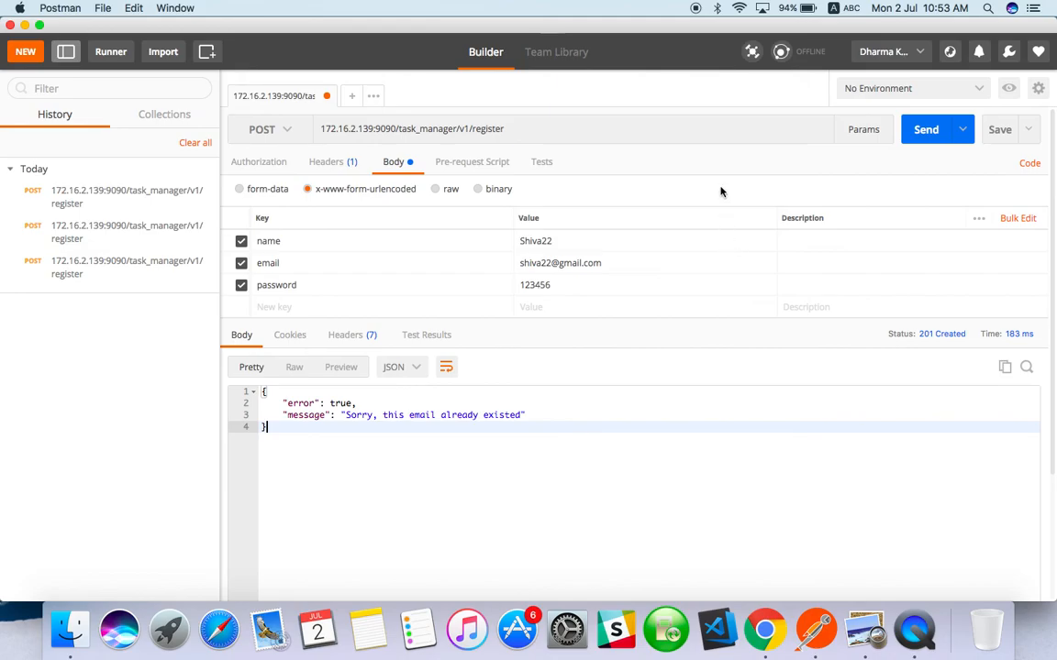